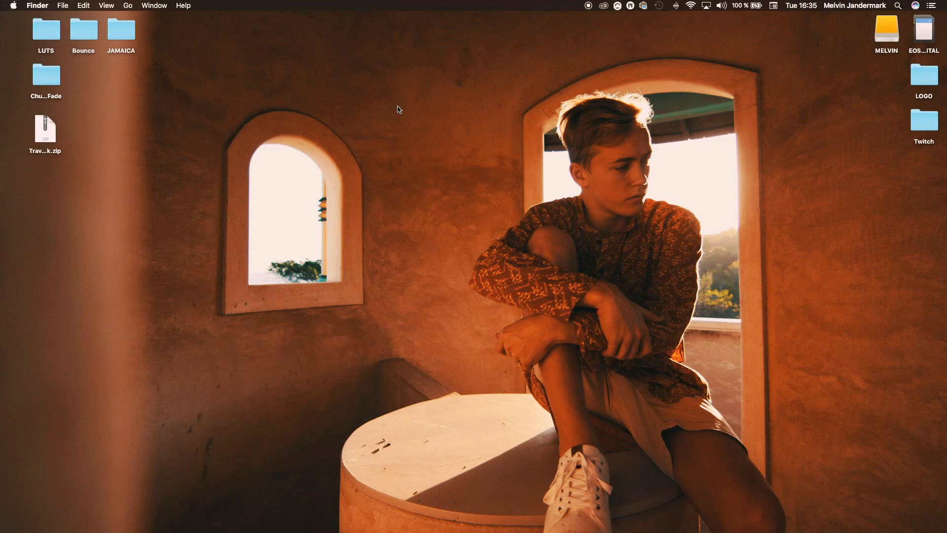
mouse_move(103, 162)
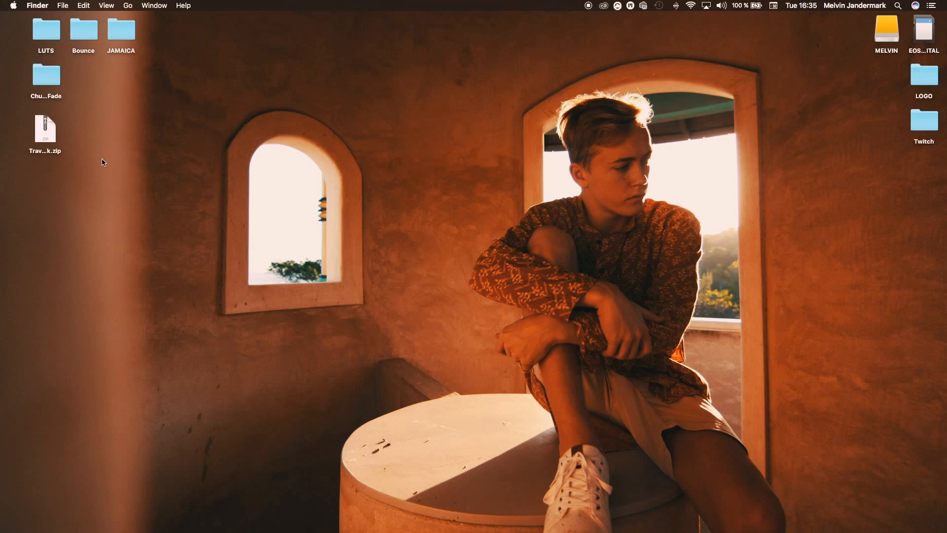
mouse_move(45, 136)
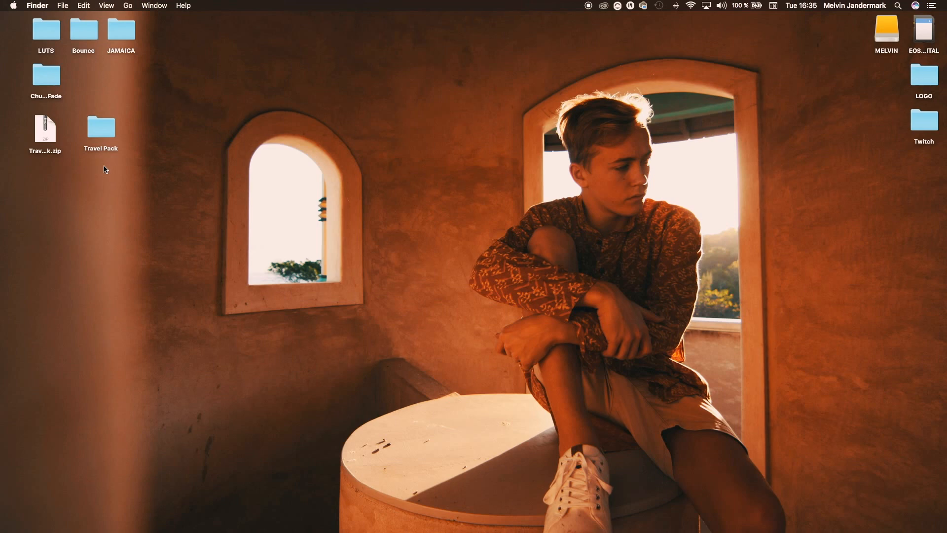
mouse_move(101, 142)
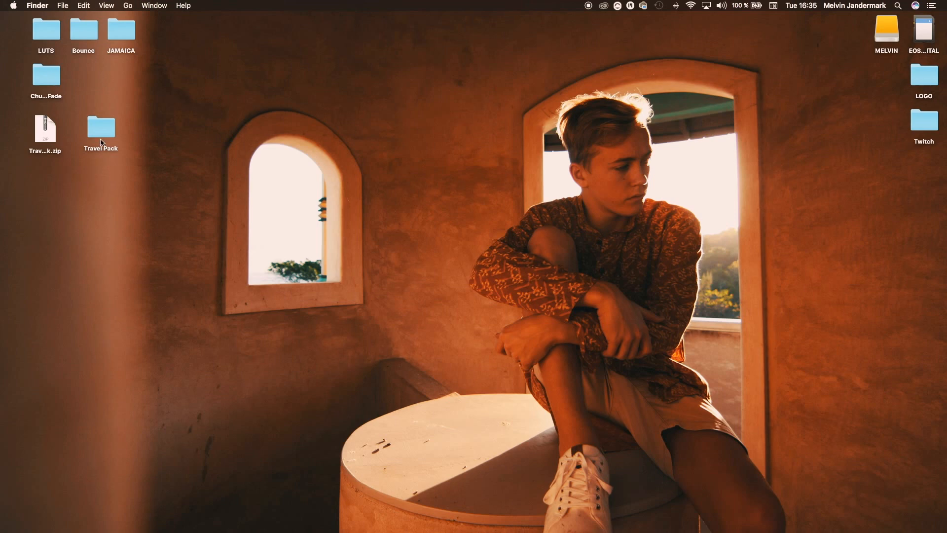
Step: Select the Travel Pack folder extracted from the zip on the desktop
left_click(101, 127)
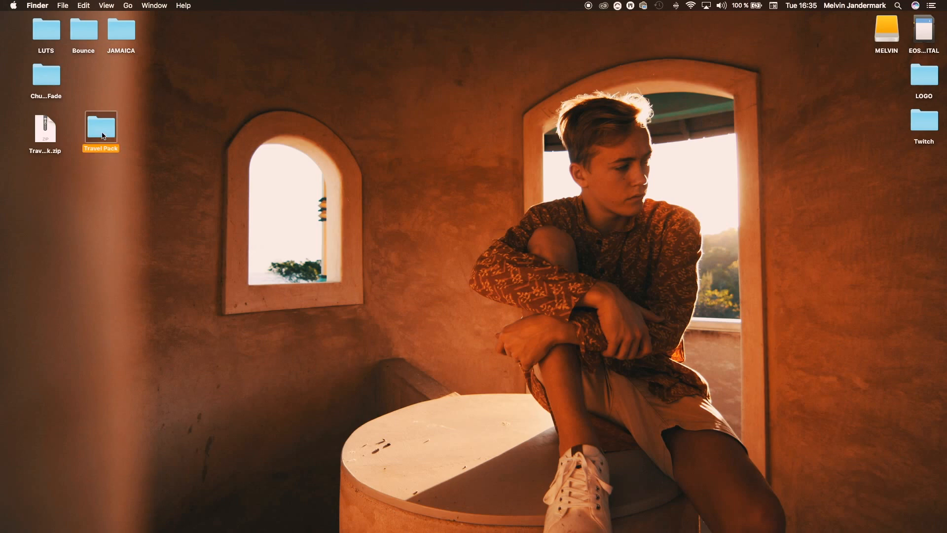
Step: Review the five transition folders inside Travel Pack, then go to Movies
double_click(100, 126)
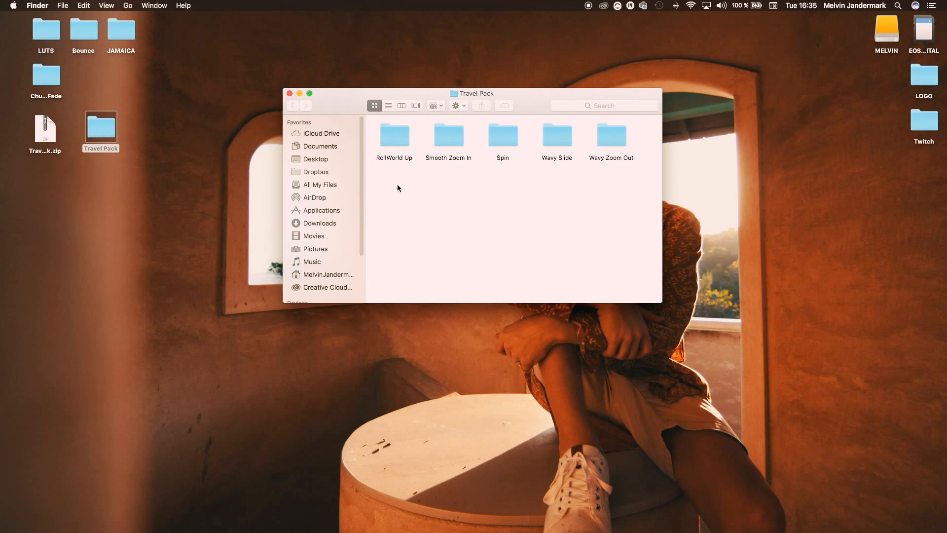
mouse_move(423, 182)
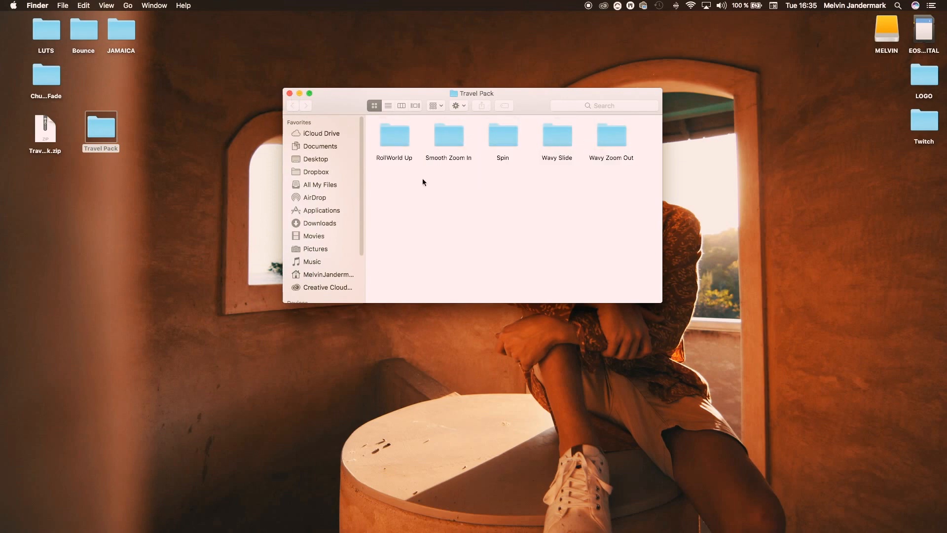
mouse_move(324, 101)
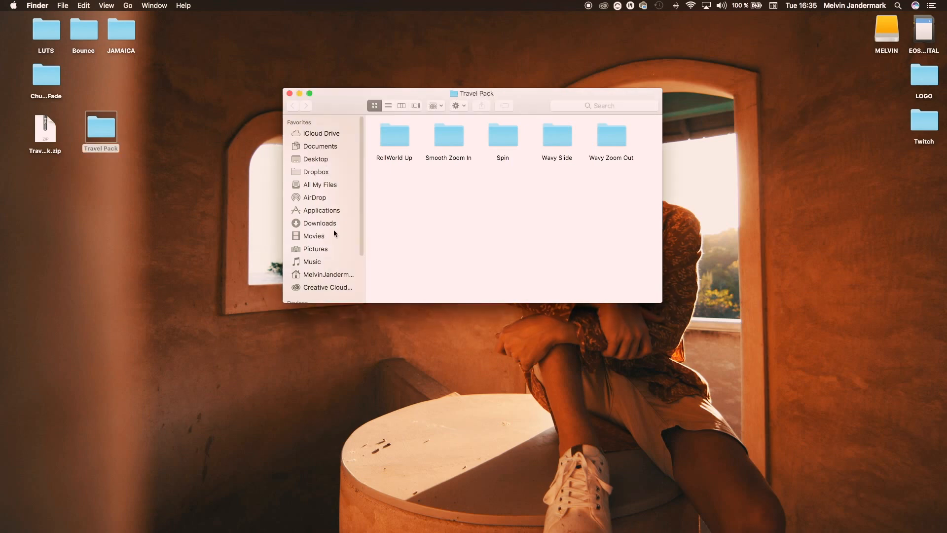
left_click(314, 236)
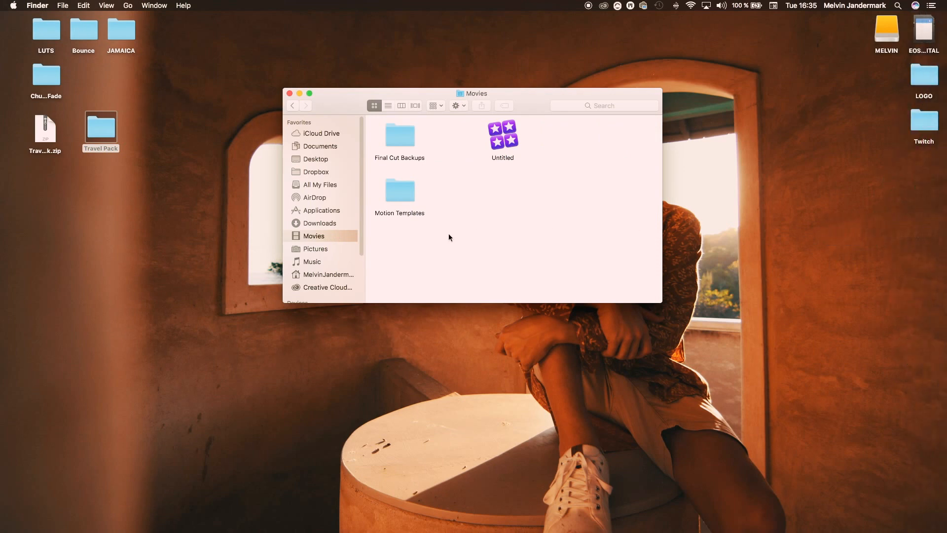
mouse_move(314, 237)
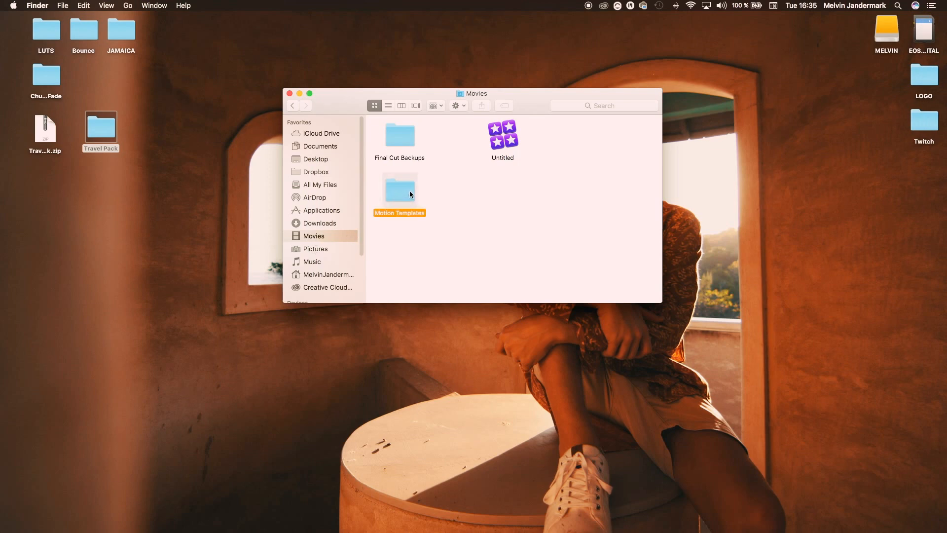
Step: Copy the desktop Travel Pack folder into Motion Templates > Transitions, then close the window
double_click(399, 188)
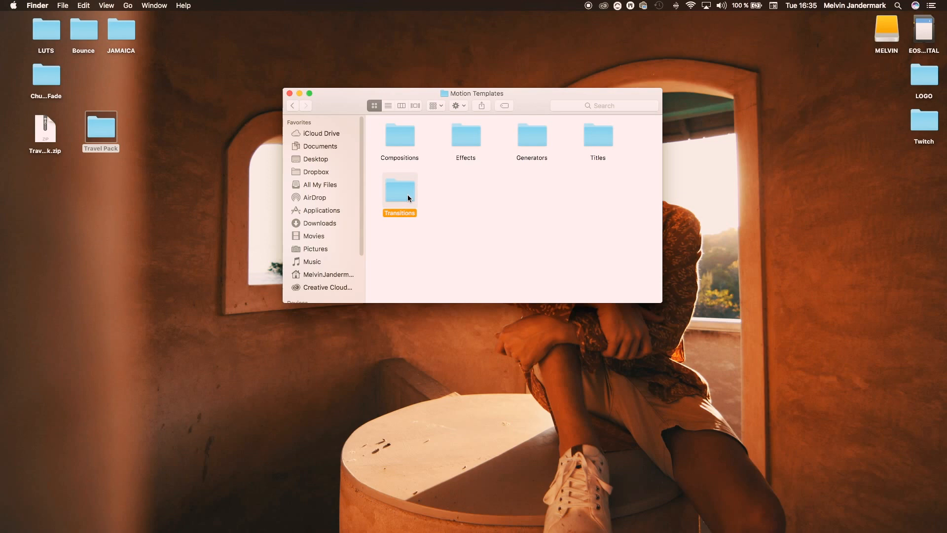
double_click(399, 190)
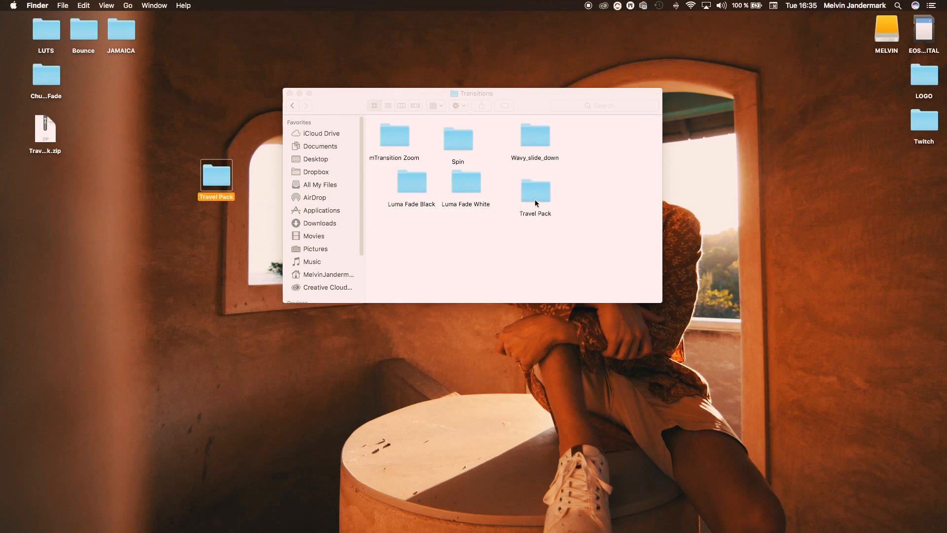
mouse_move(574, 224)
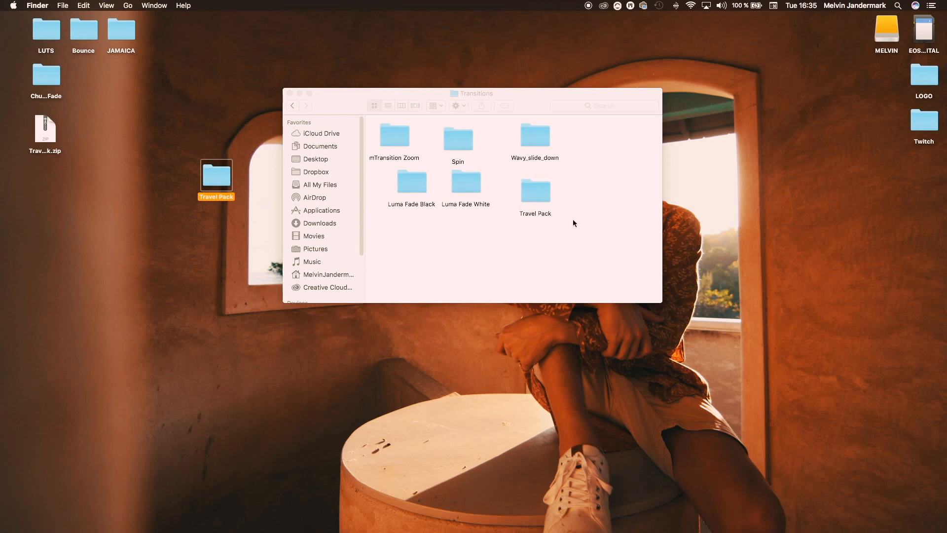
left_click_drag(216, 175, 59, 181)
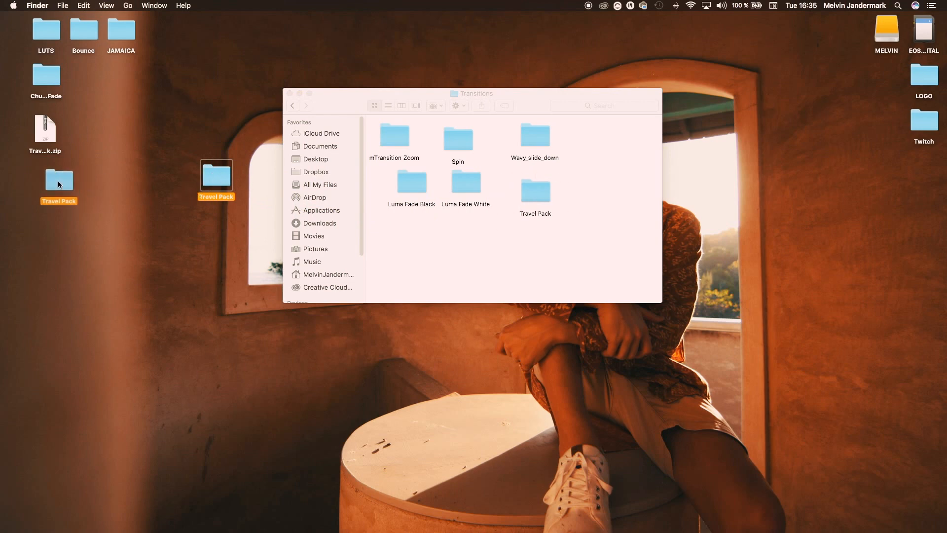
mouse_move(918, 245)
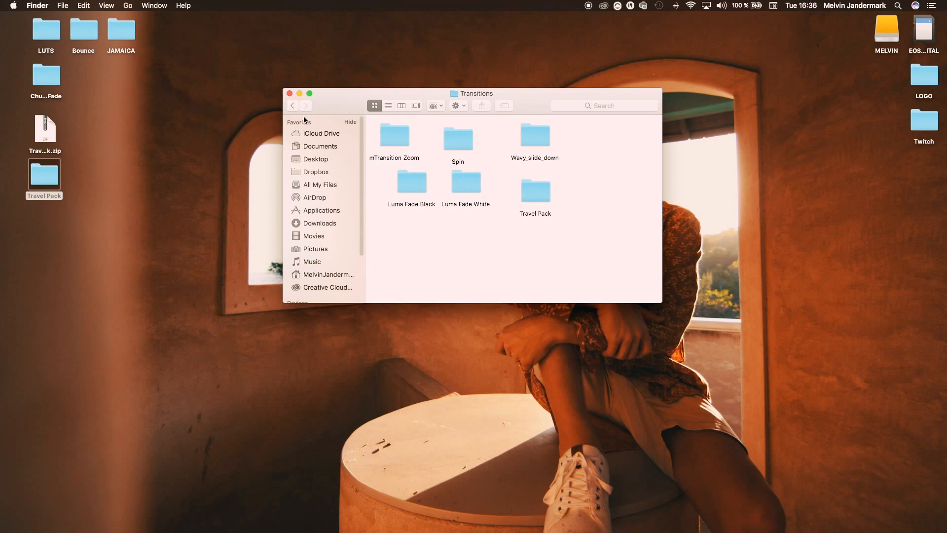
mouse_move(912, 230)
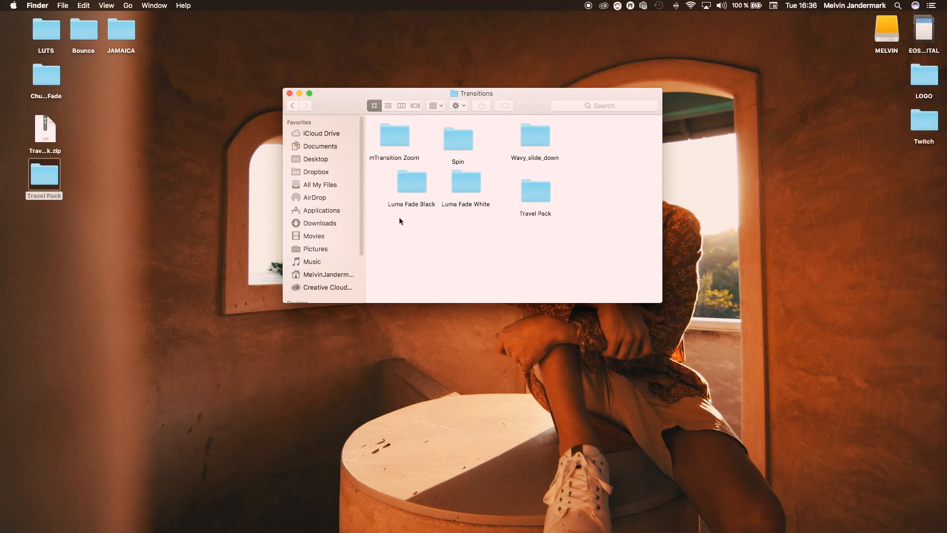
left_click(289, 94)
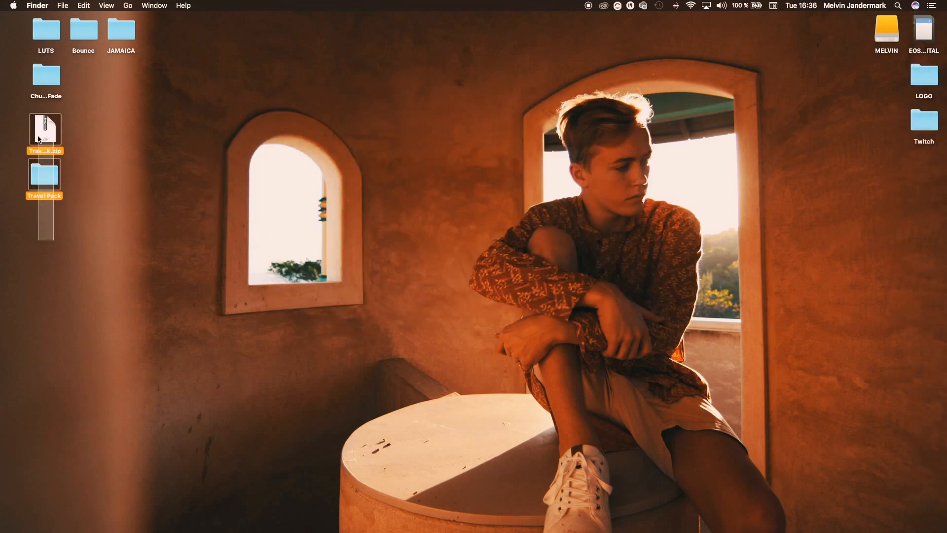
Step: Remove the Travel Pack zip and folder from the desktop and launch Final Cut Pro
right_click(910, 482)
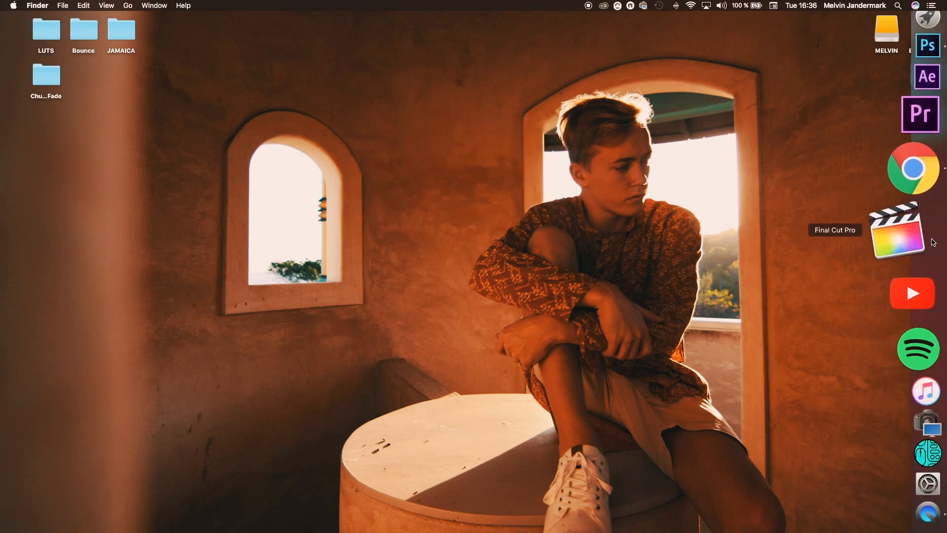
left_click(911, 230)
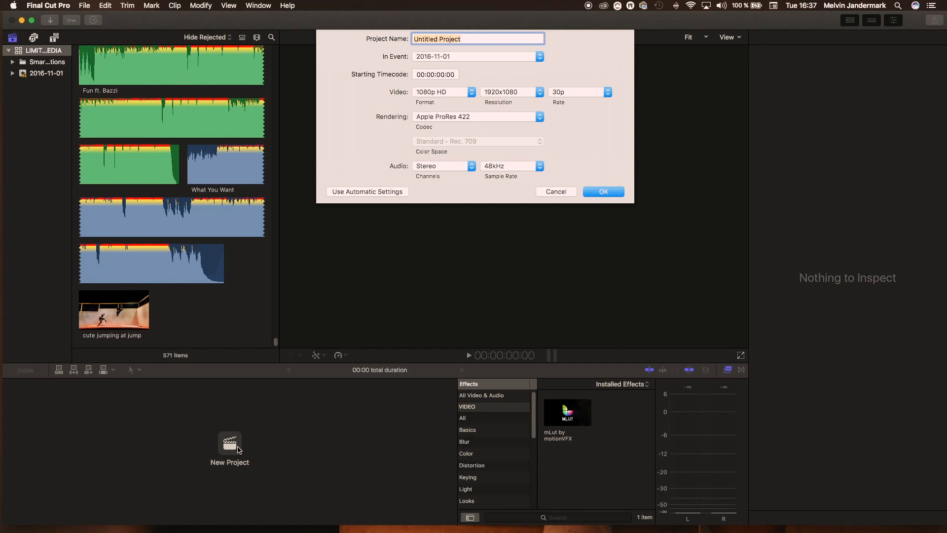
Step: Select an MVI_0097 waterfall clip in the MELVIN drive's MP4 folder
left_click(602, 192)
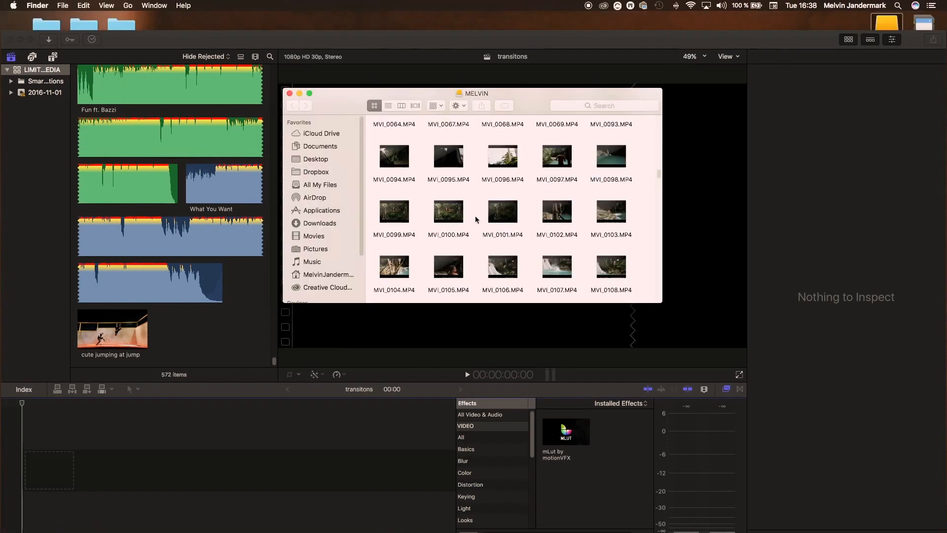
mouse_move(520, 220)
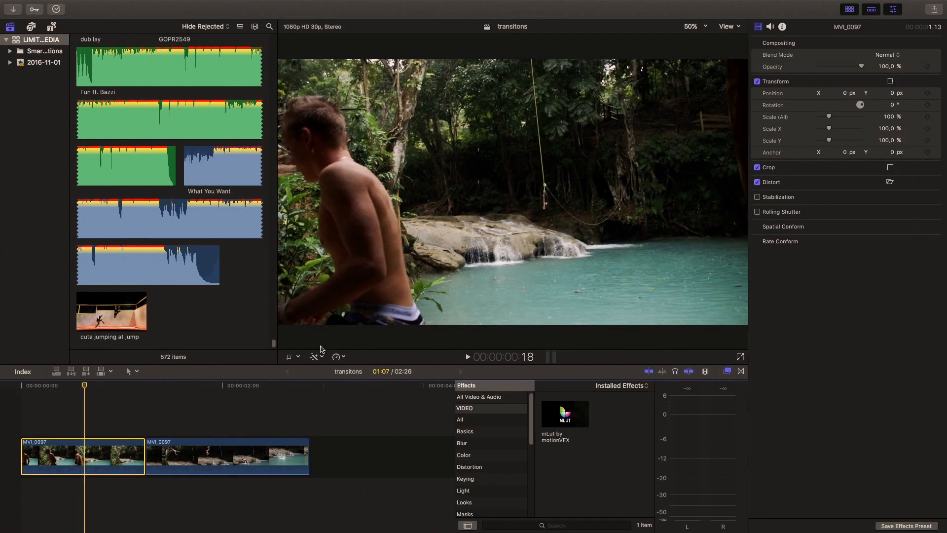
Step: Retime both MVI_0097 waterfall clips to Slow 50%
left_click(315, 356)
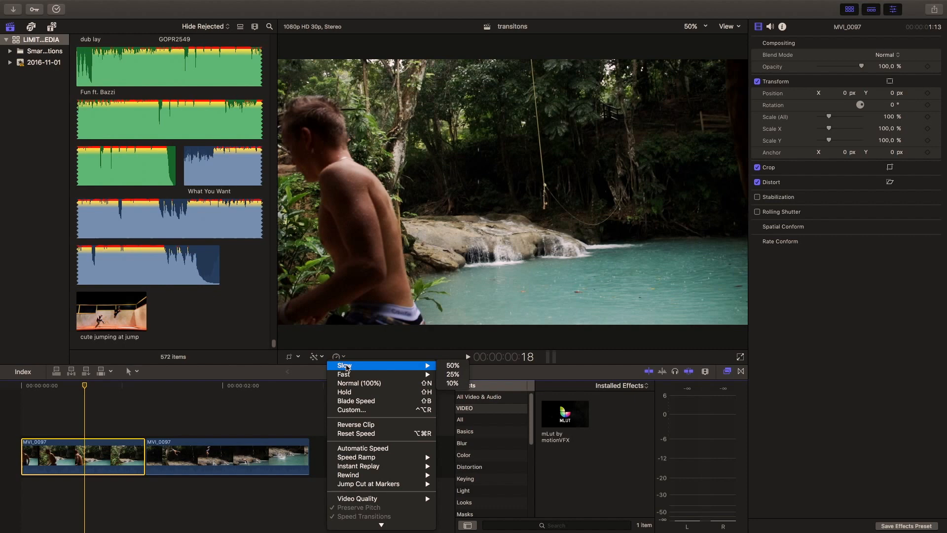
mouse_move(371, 369)
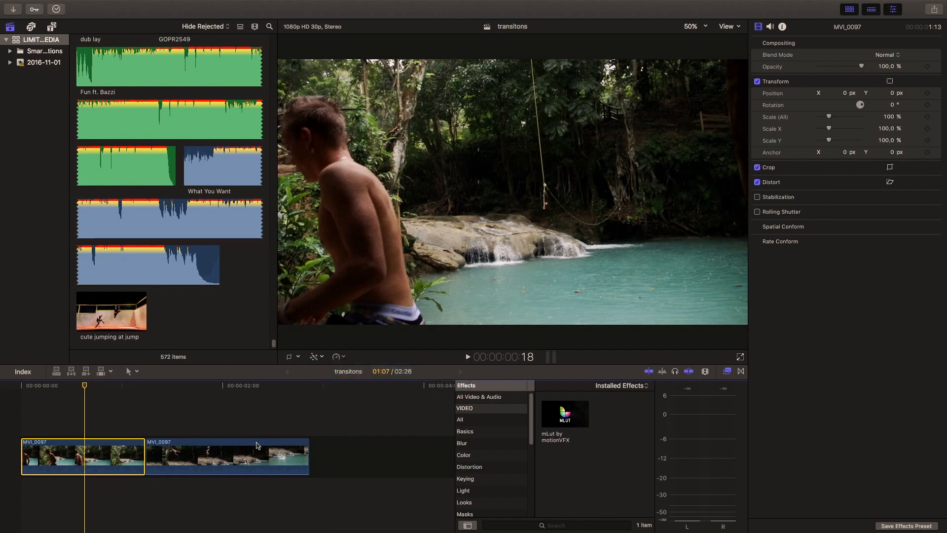
left_click(337, 356)
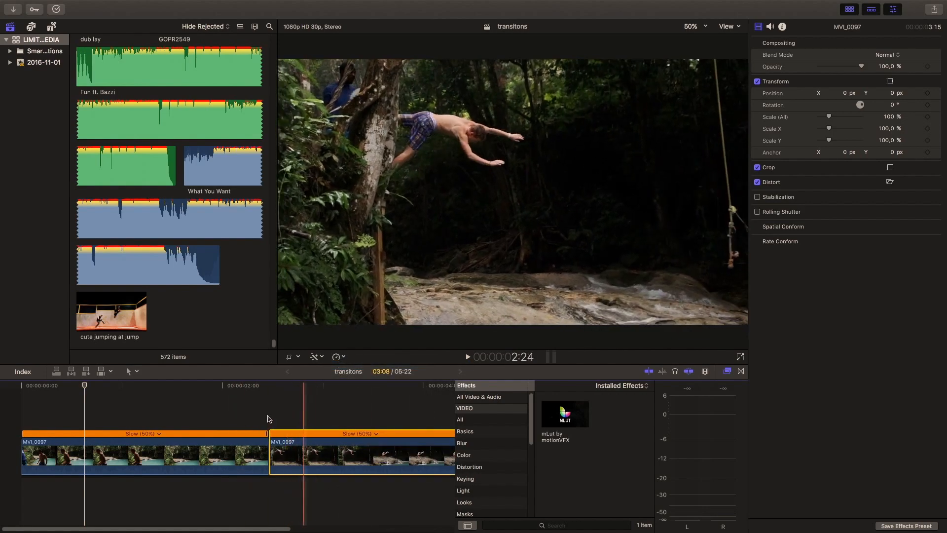
left_click(117, 399)
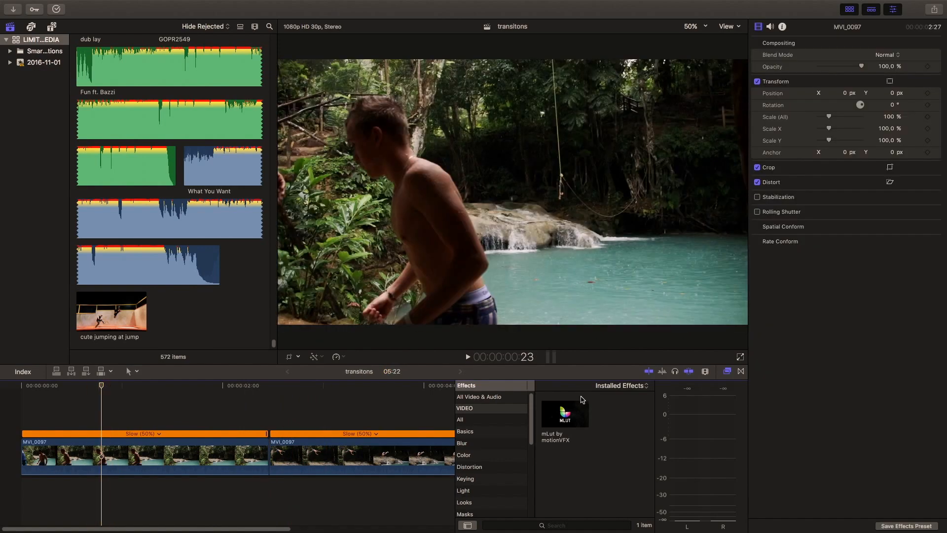
Step: Grade both clips with mLut using TEALORANGE3.cube at 75% intensity
left_click(563, 414)
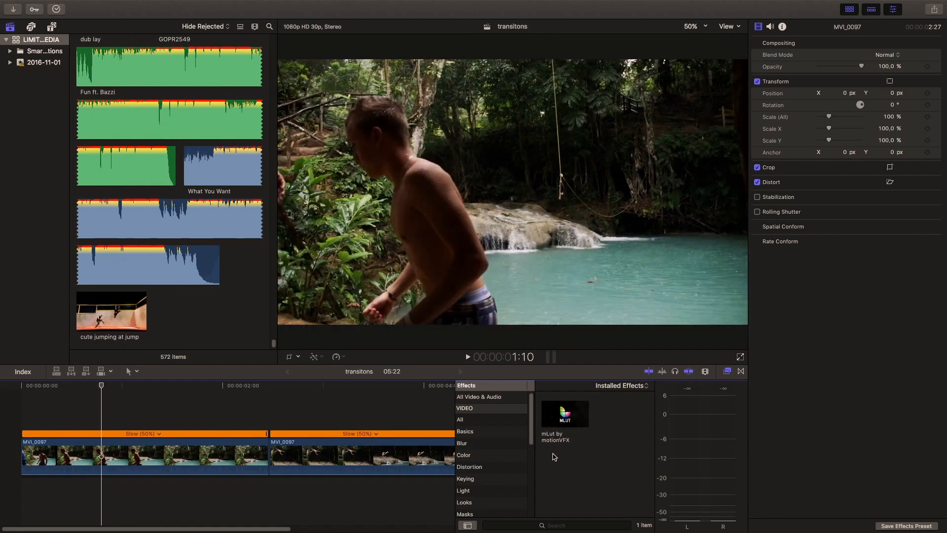
mouse_move(570, 439)
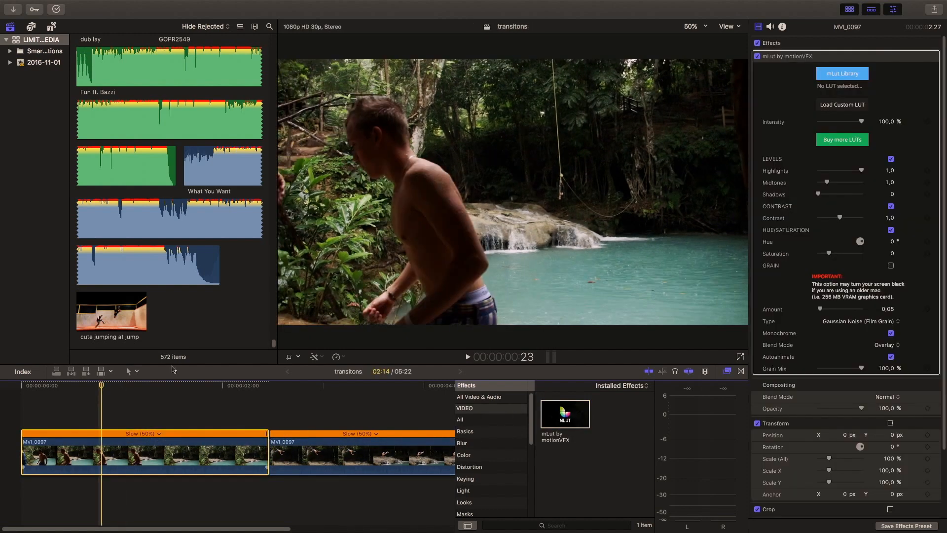
left_click(842, 104)
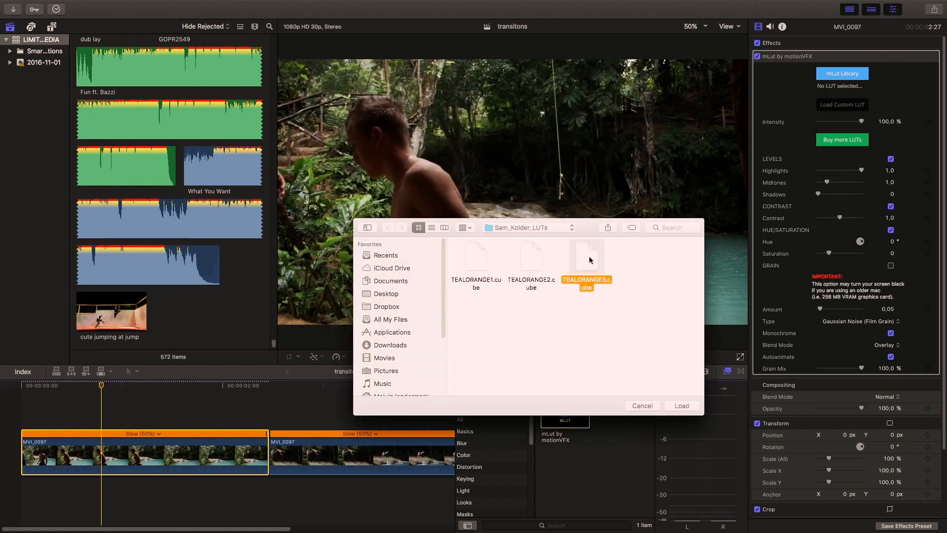
left_click(681, 405)
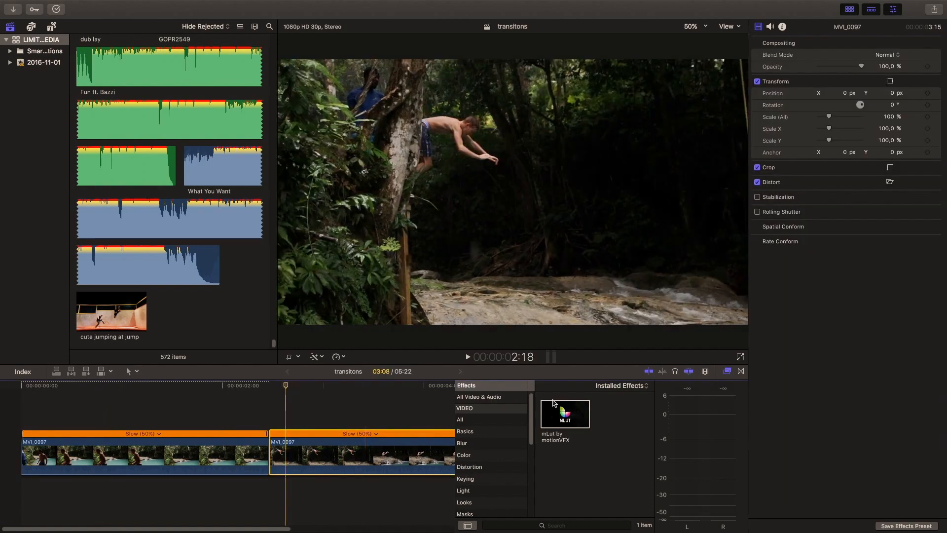
left_click(842, 105)
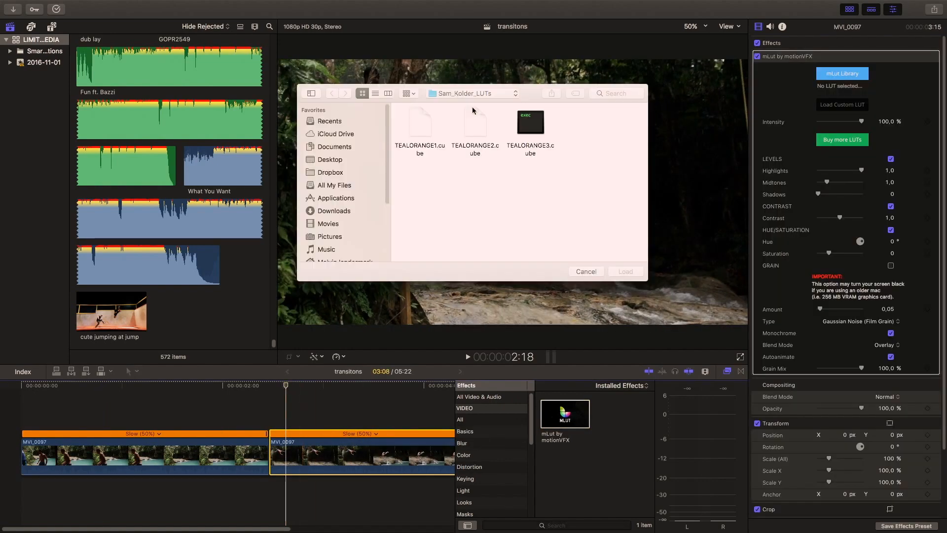
left_click(624, 271)
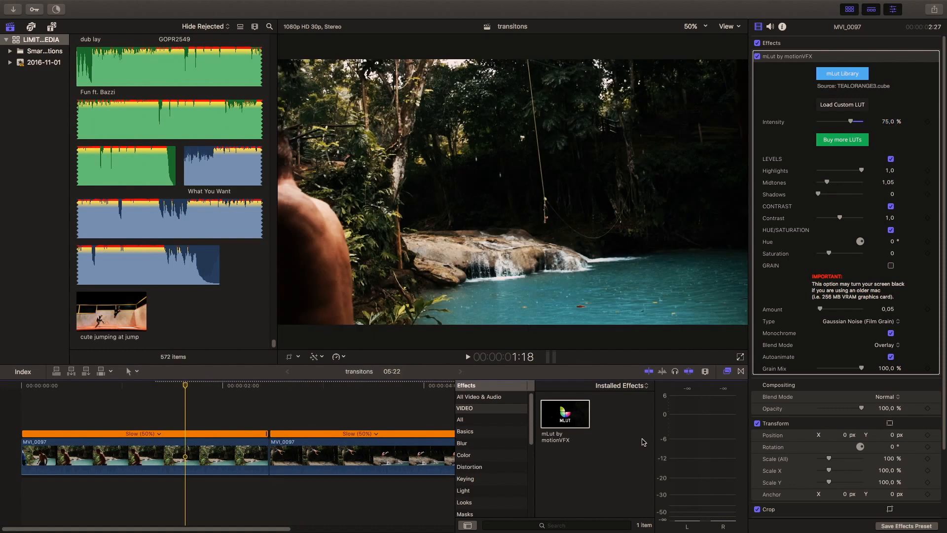
left_click(740, 371)
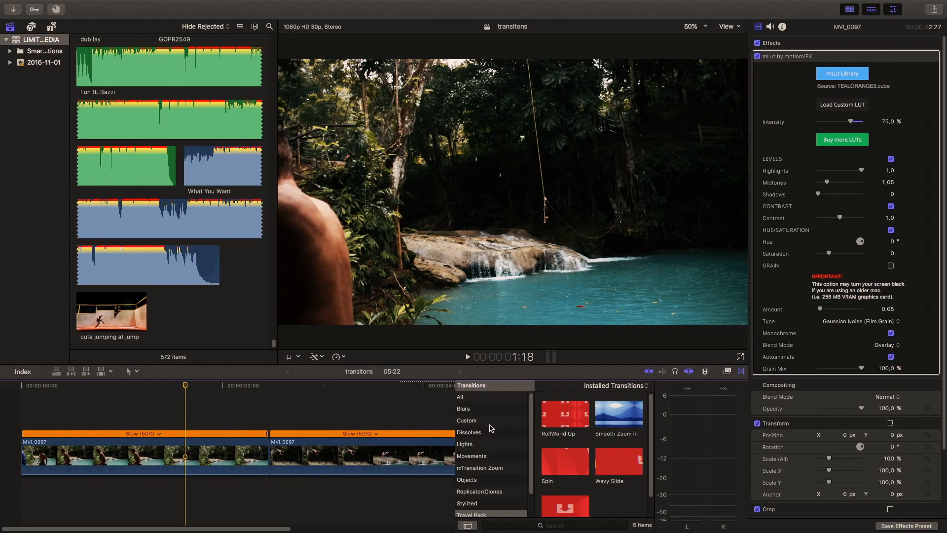
mouse_move(477, 445)
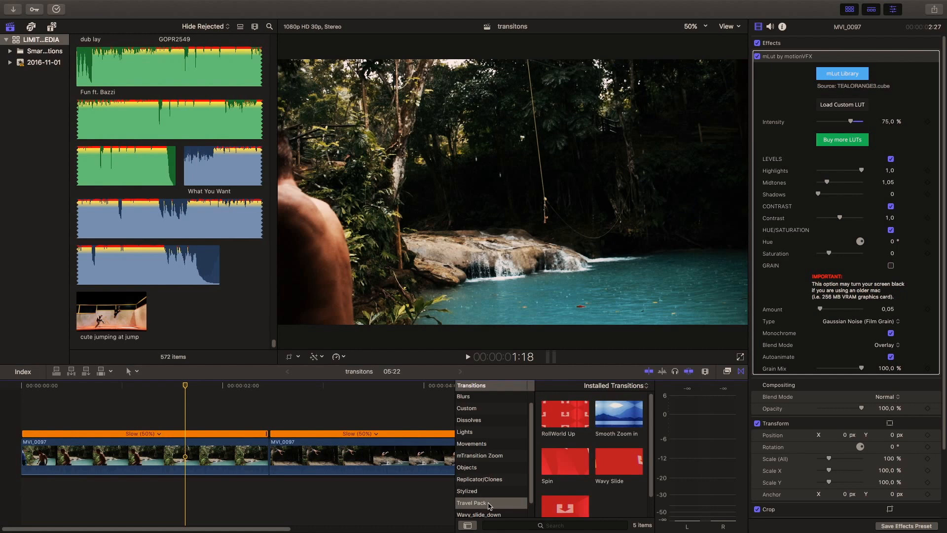
mouse_move(608, 495)
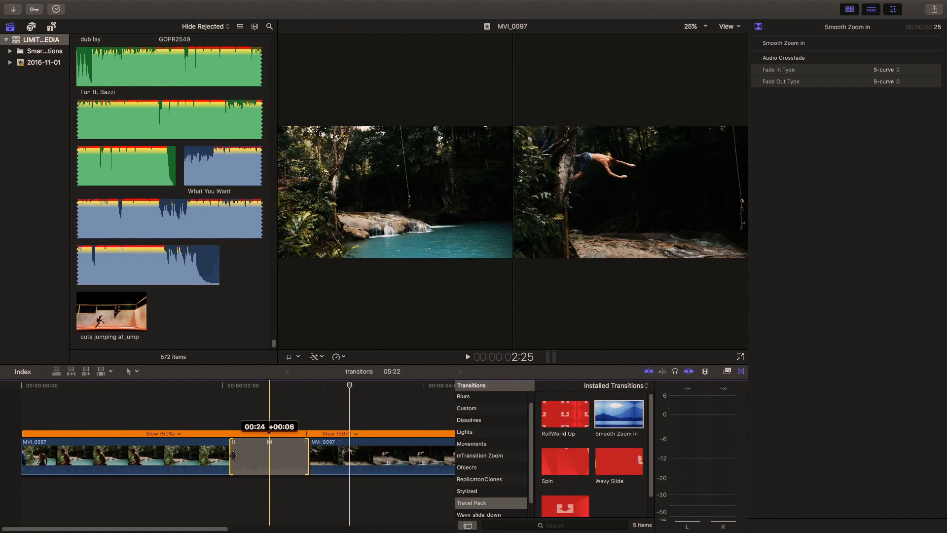
Step: Select the first graded waterfall clip beside the Smooth Zoom in transition
left_click(121, 456)
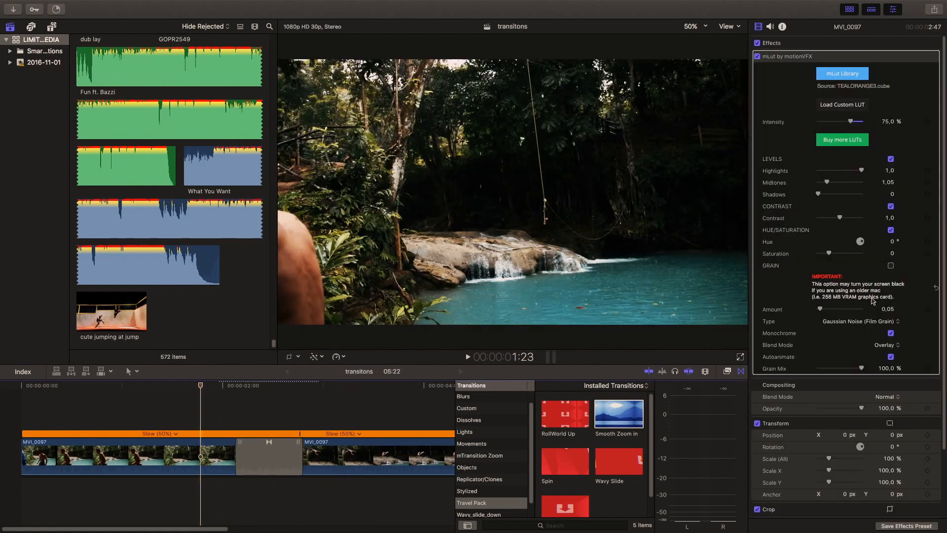